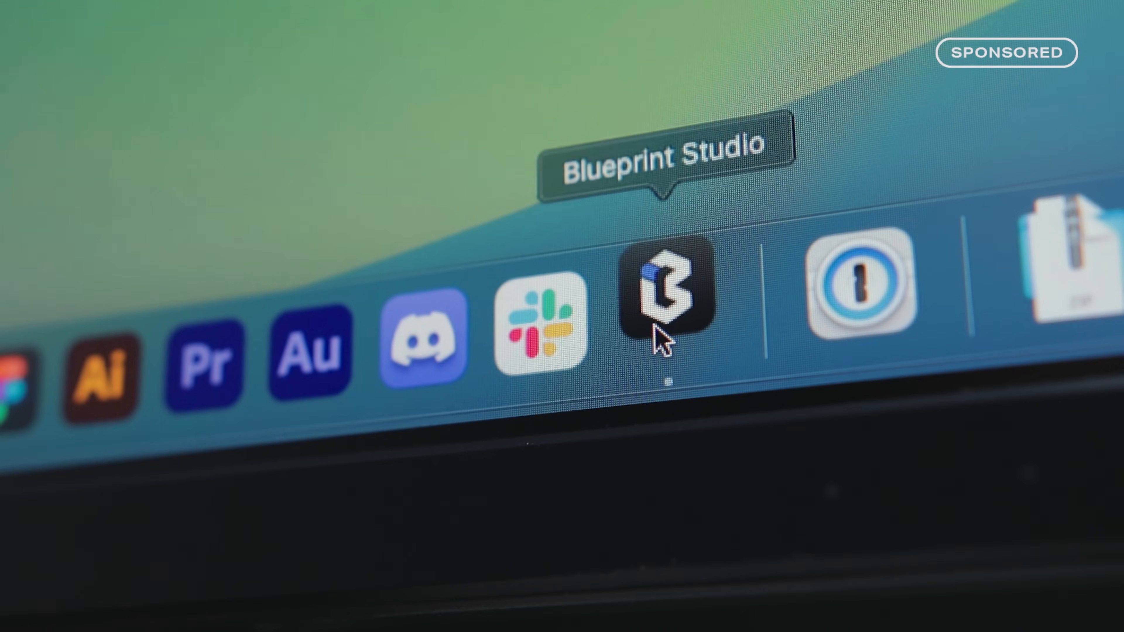
# Launch Blueprint Studio from the Dock so a new empty slicer project opens.
pyautogui.click(665, 287)
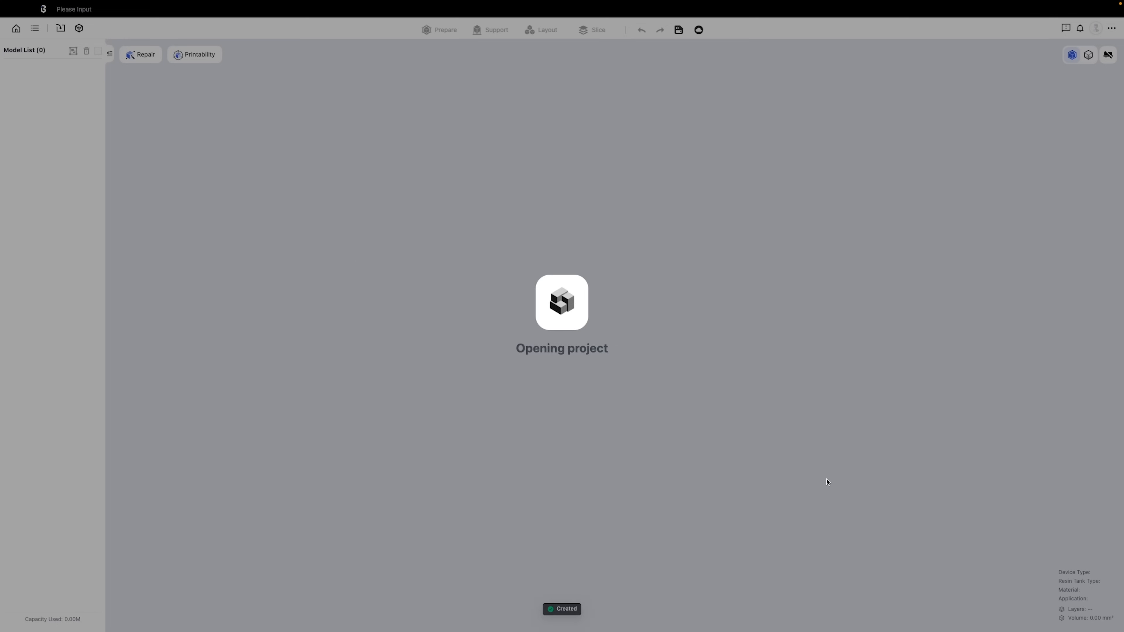